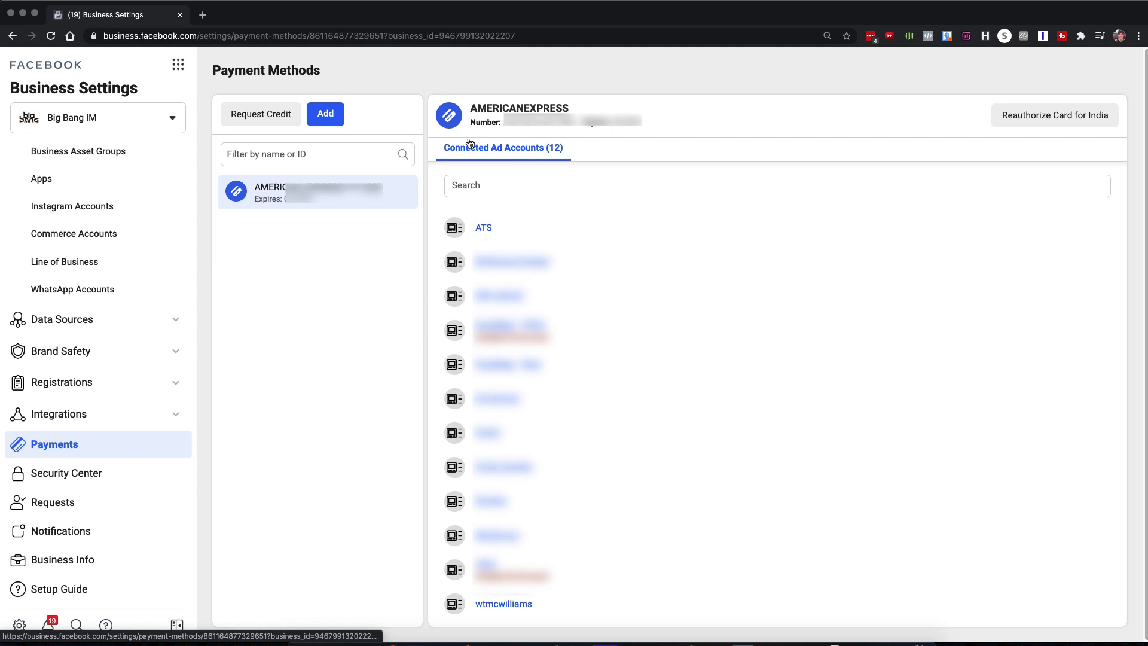
pyautogui.moveTo(155, 34)
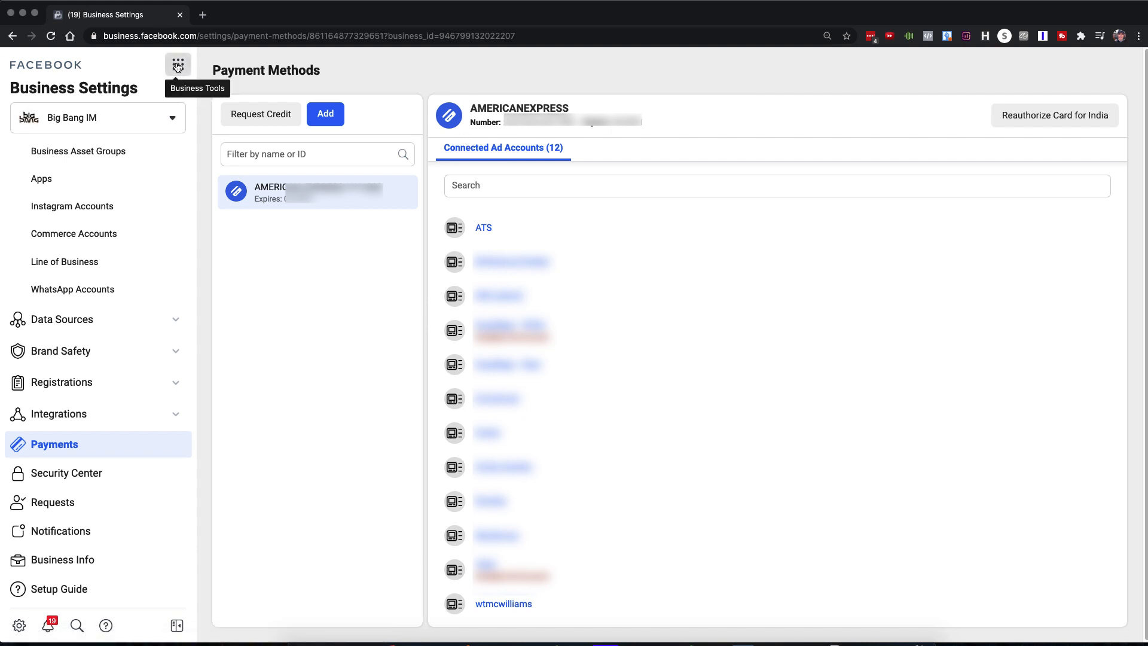
# Close the new card form and reach the ATS ad account in the business tools list.
pyautogui.click(177, 64)
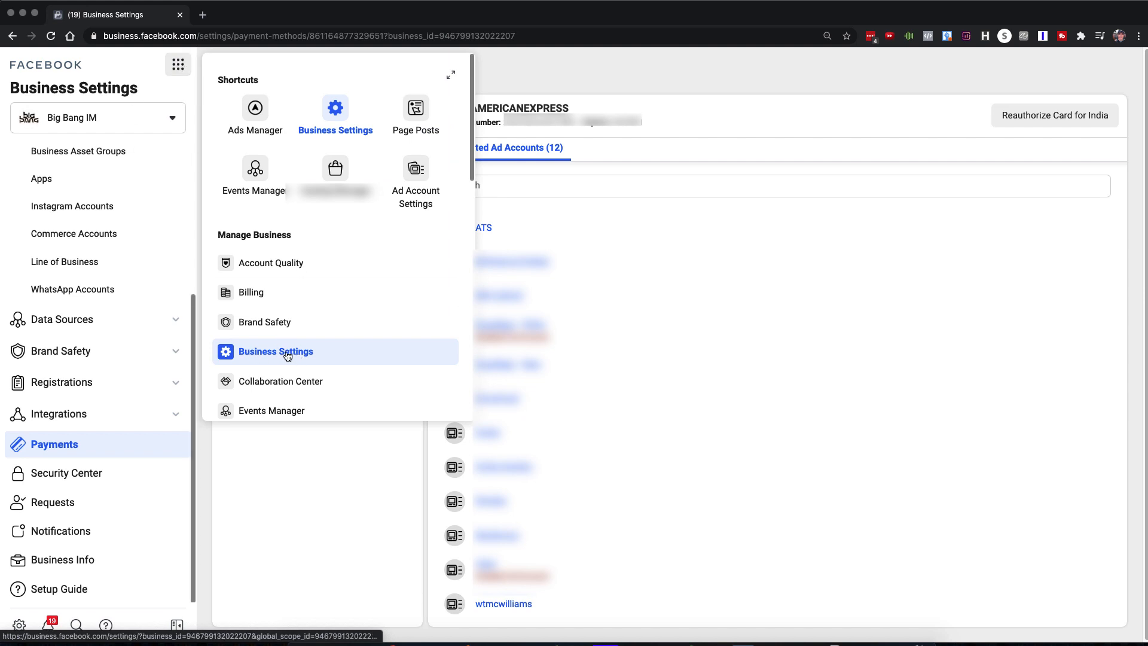
pyautogui.moveTo(18, 625)
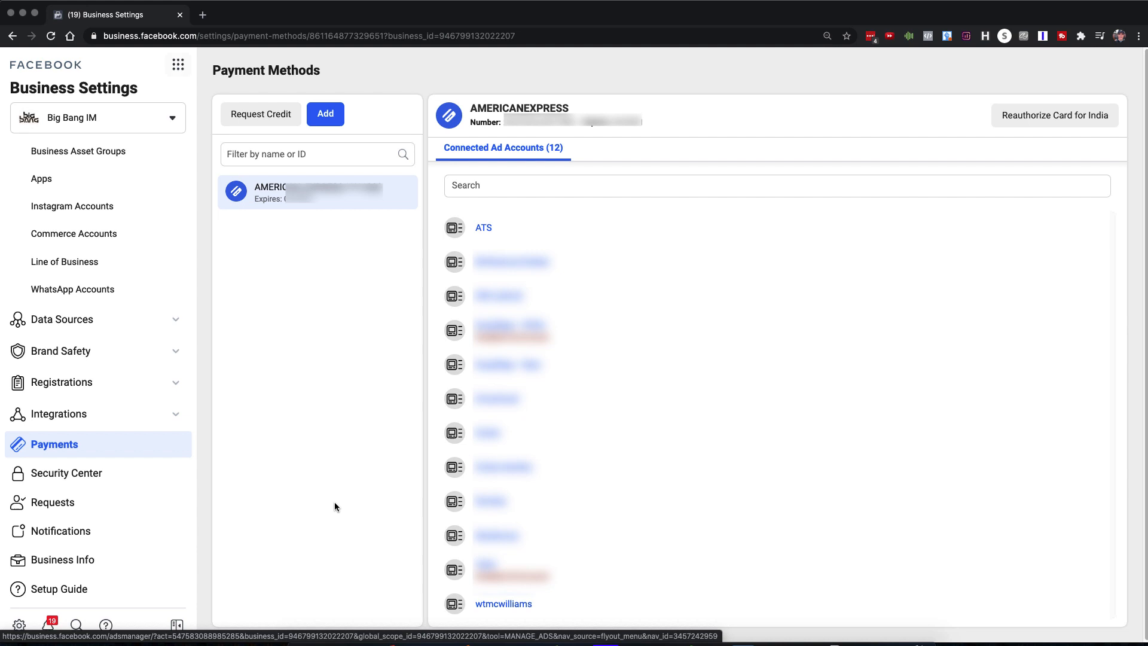
pyautogui.moveTo(400, 459)
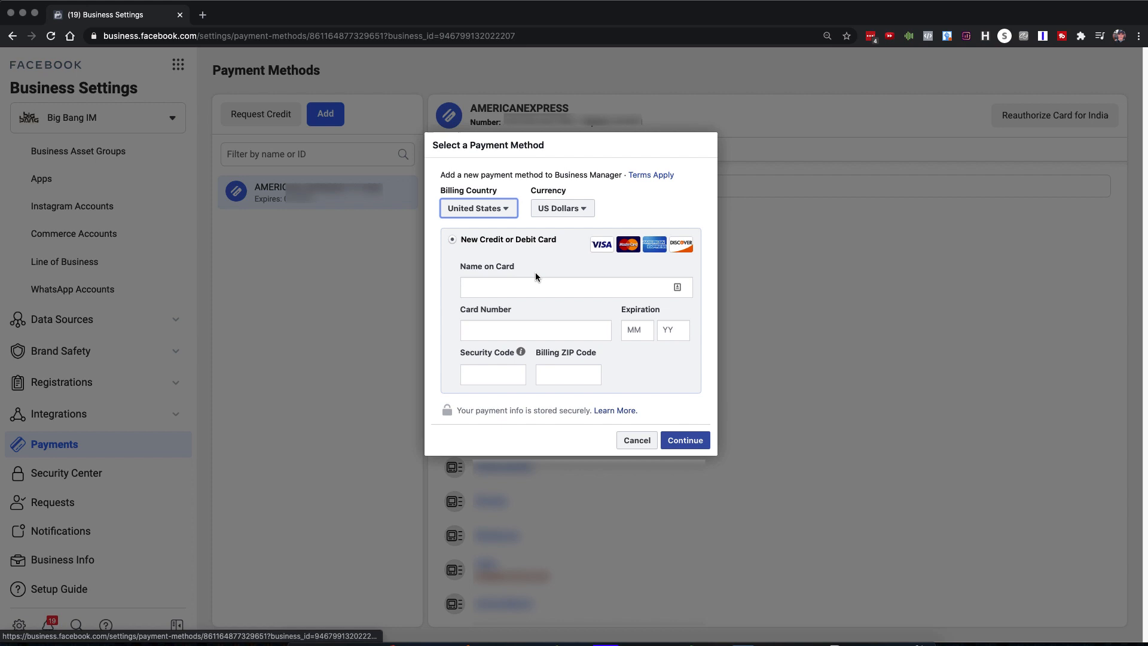
pyautogui.moveTo(588, 335)
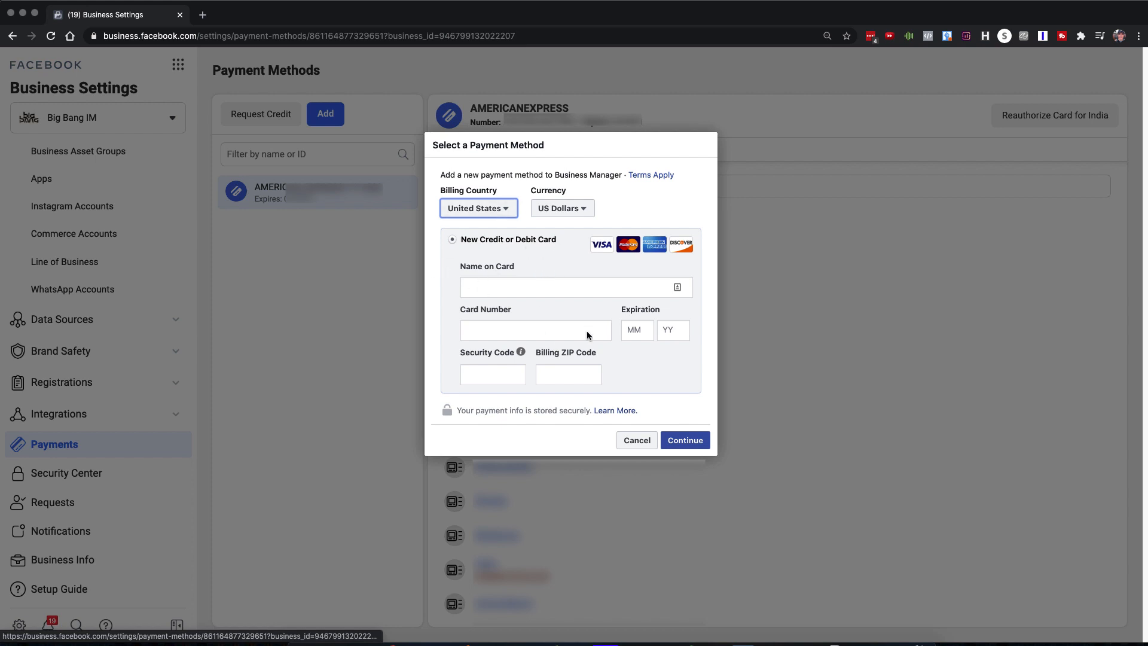
pyautogui.click(635, 440)
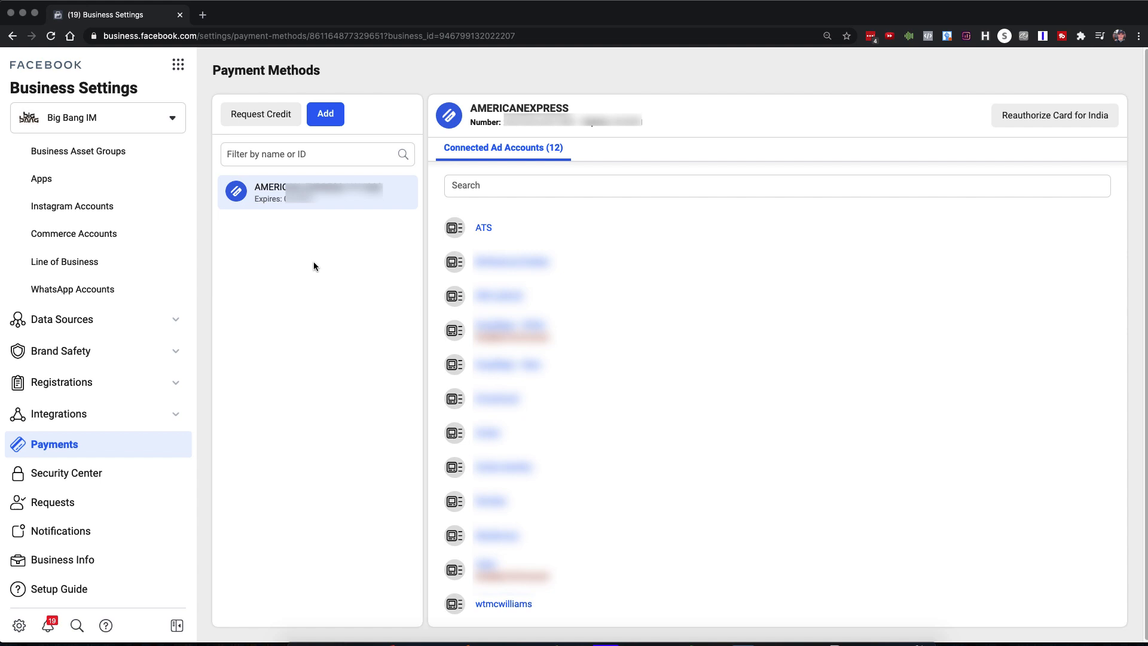
pyautogui.moveTo(318, 459)
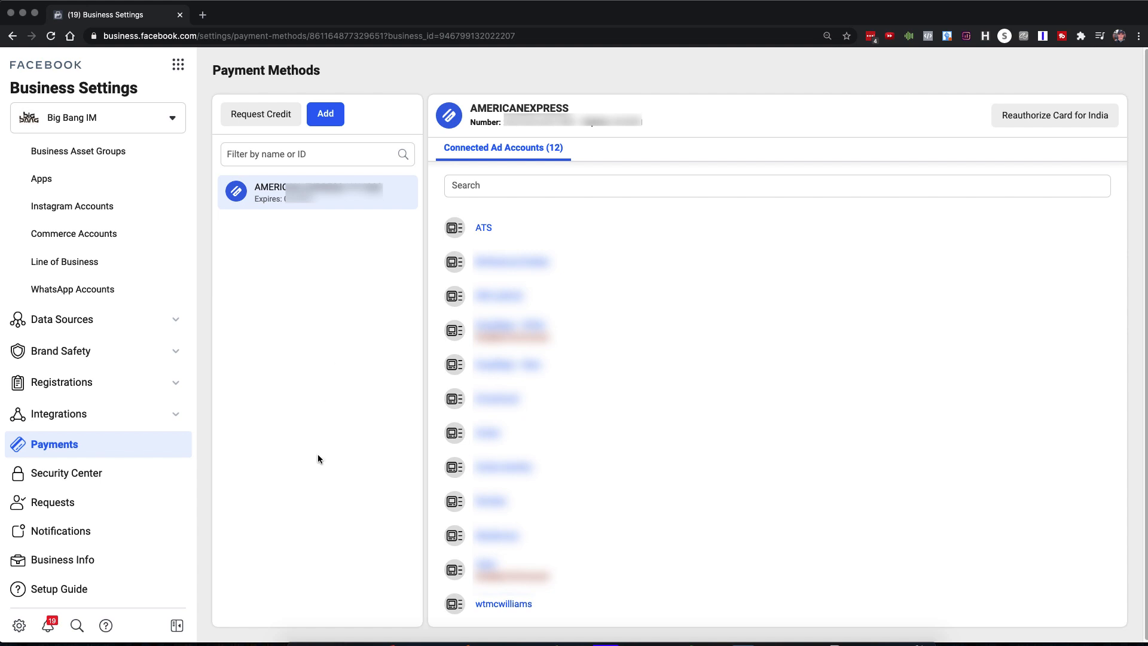
pyautogui.moveTo(288, 482)
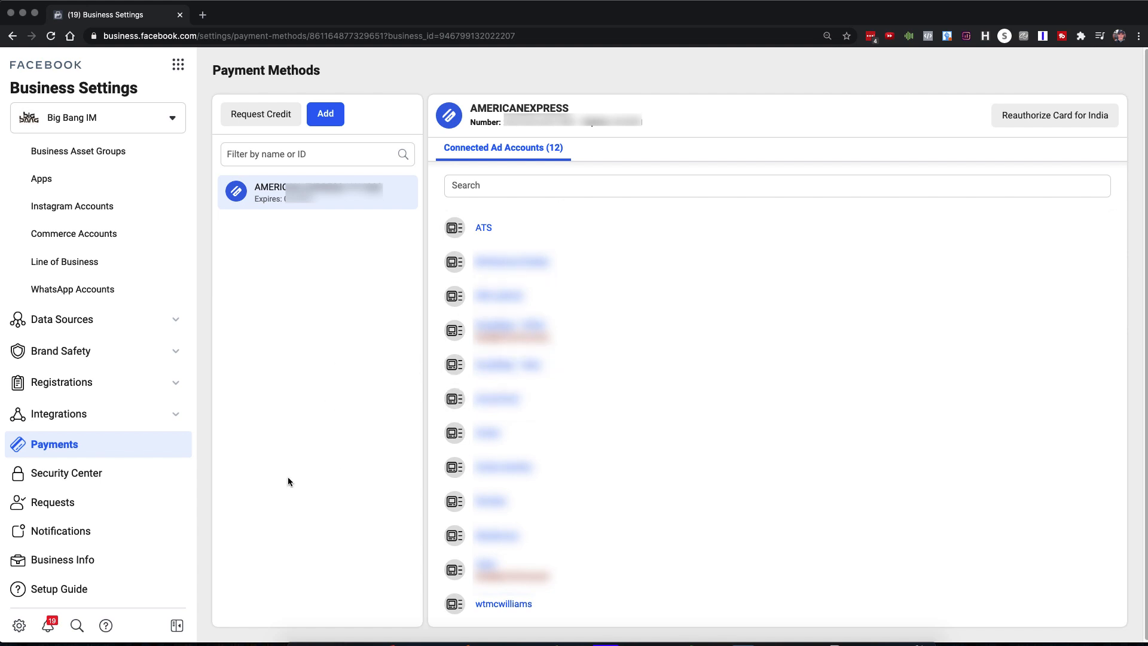
pyautogui.moveTo(272, 483)
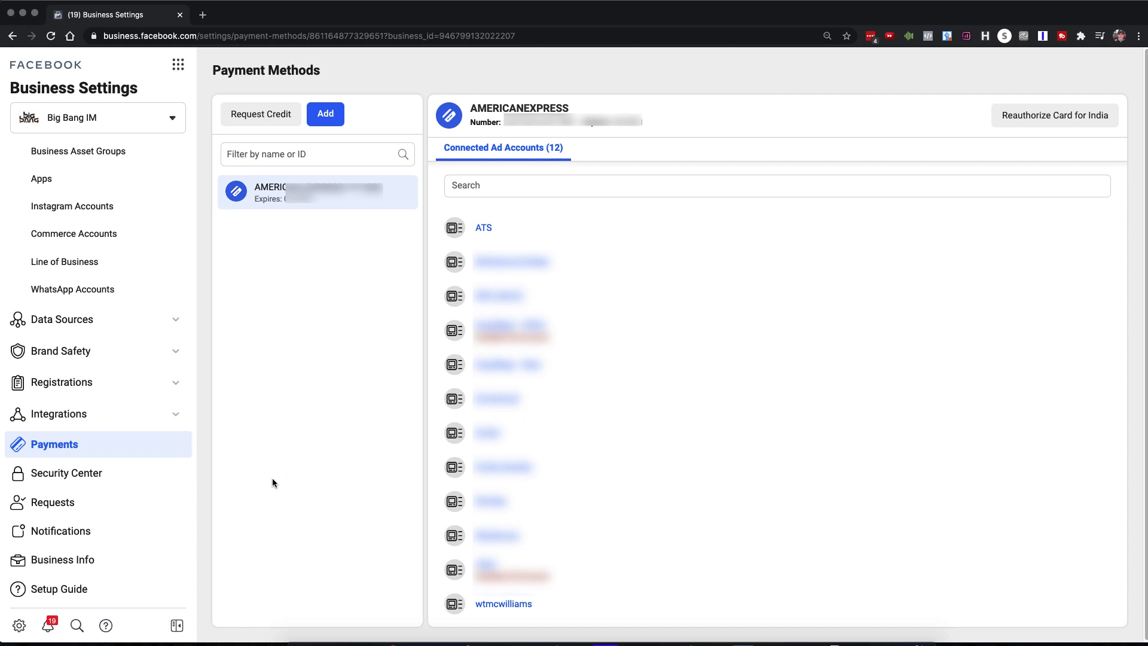
pyautogui.scroll(-3)
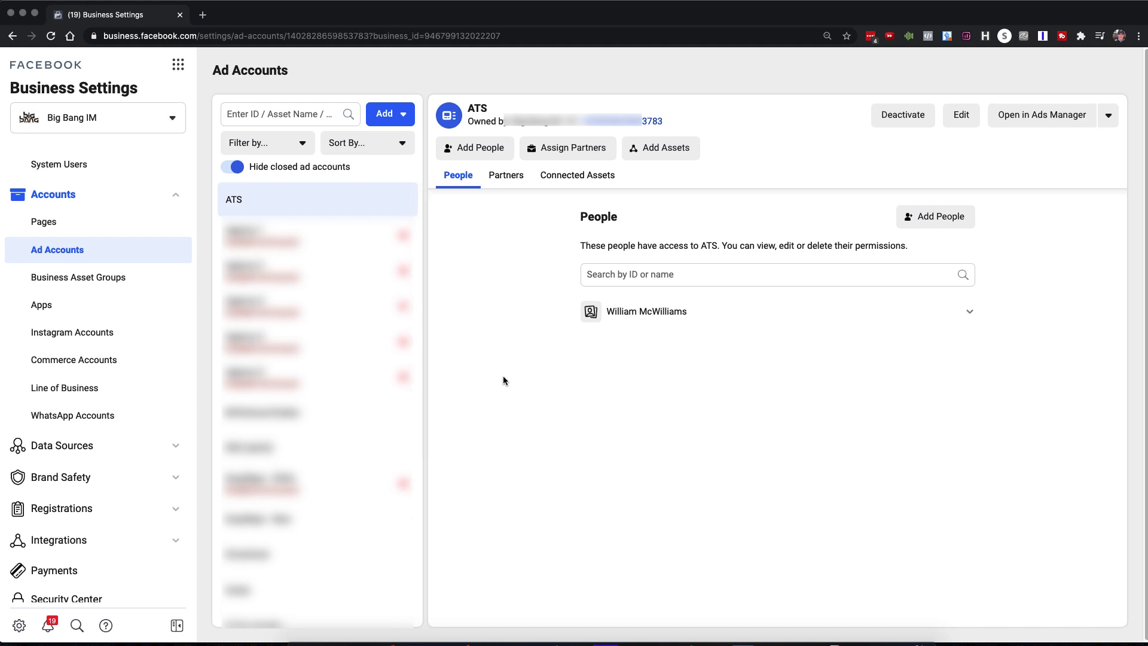
pyautogui.moveTo(473, 428)
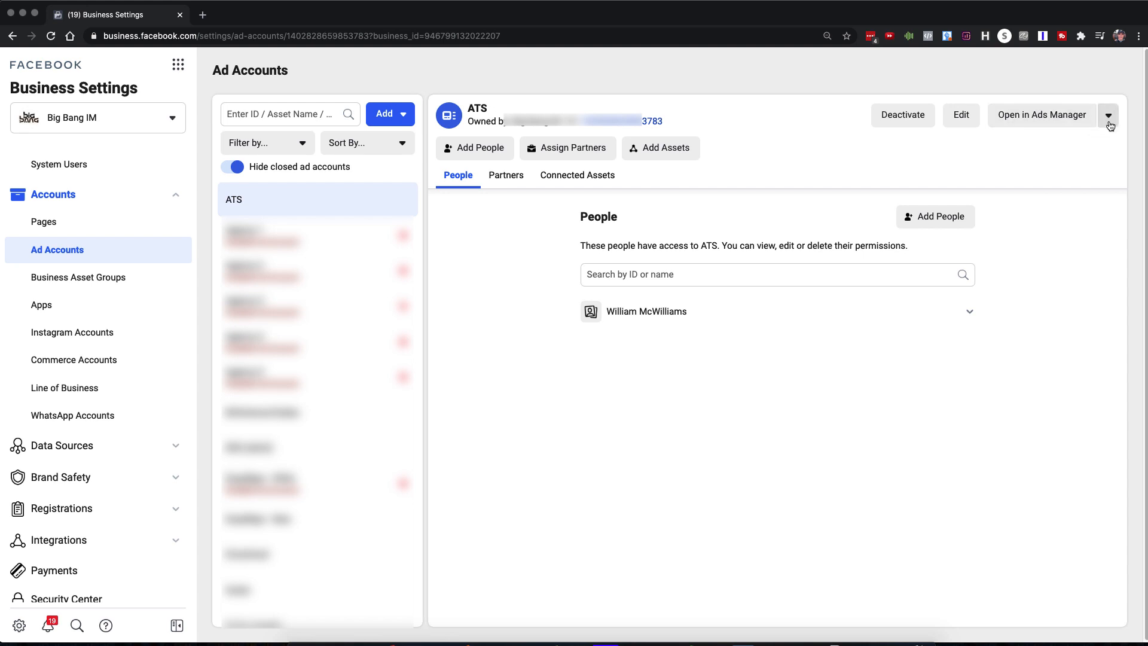
# Choose View Payment Methods for the ATS ad account from its more-options menu.
pyautogui.click(1108, 115)
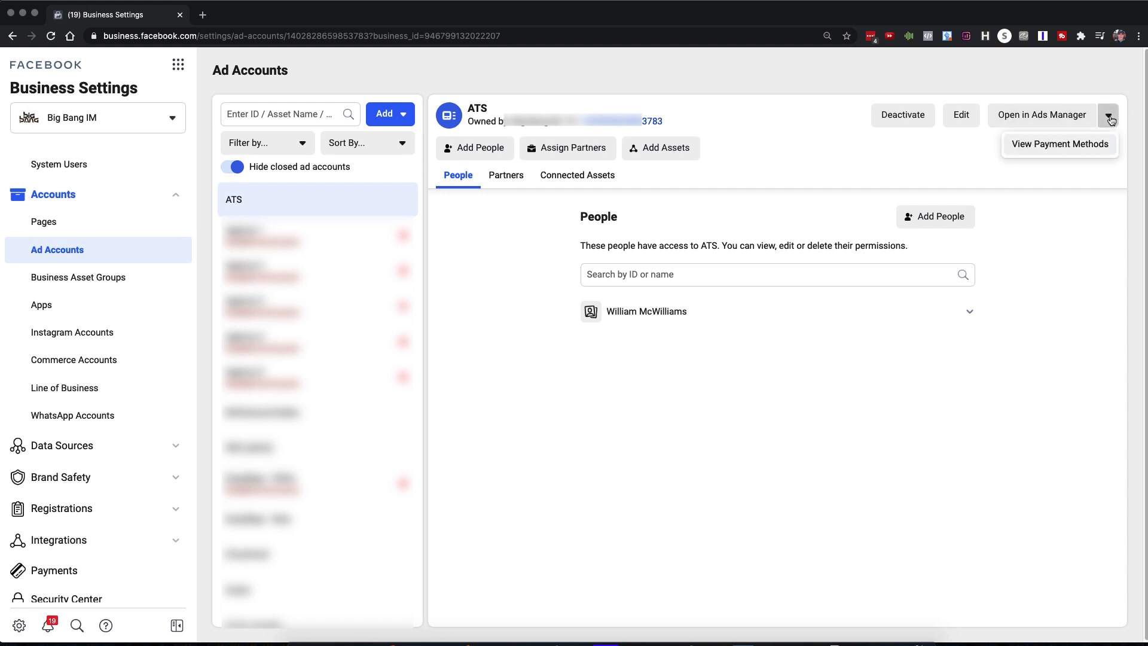
pyautogui.moveTo(1058, 150)
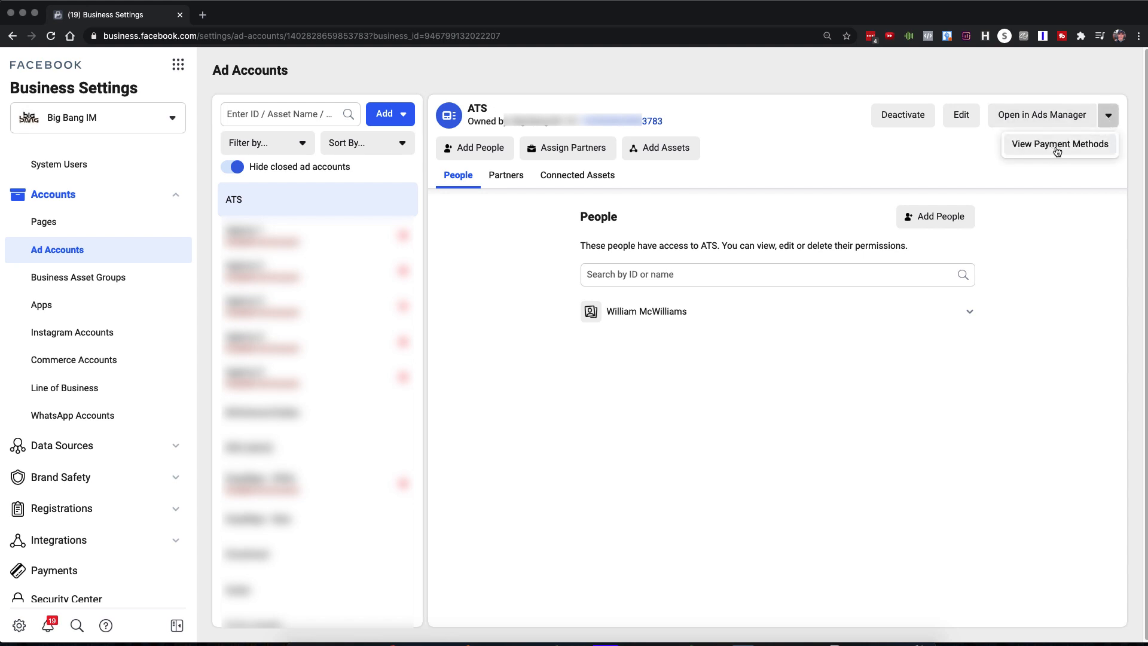
pyautogui.click(1060, 145)
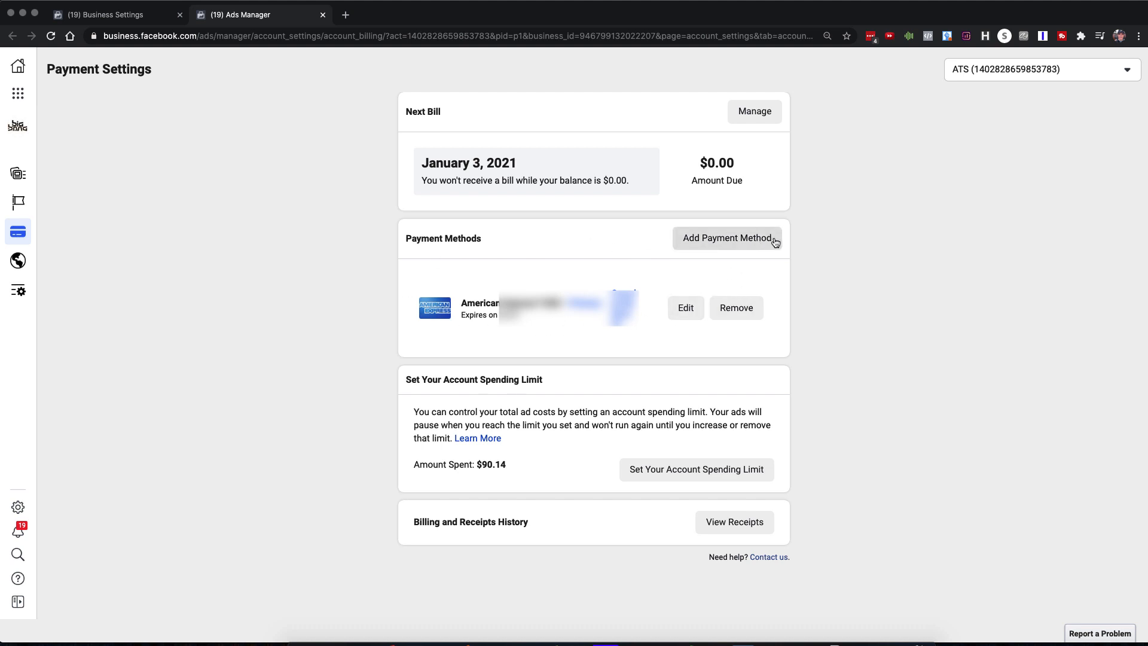
pyautogui.moveTo(729, 239)
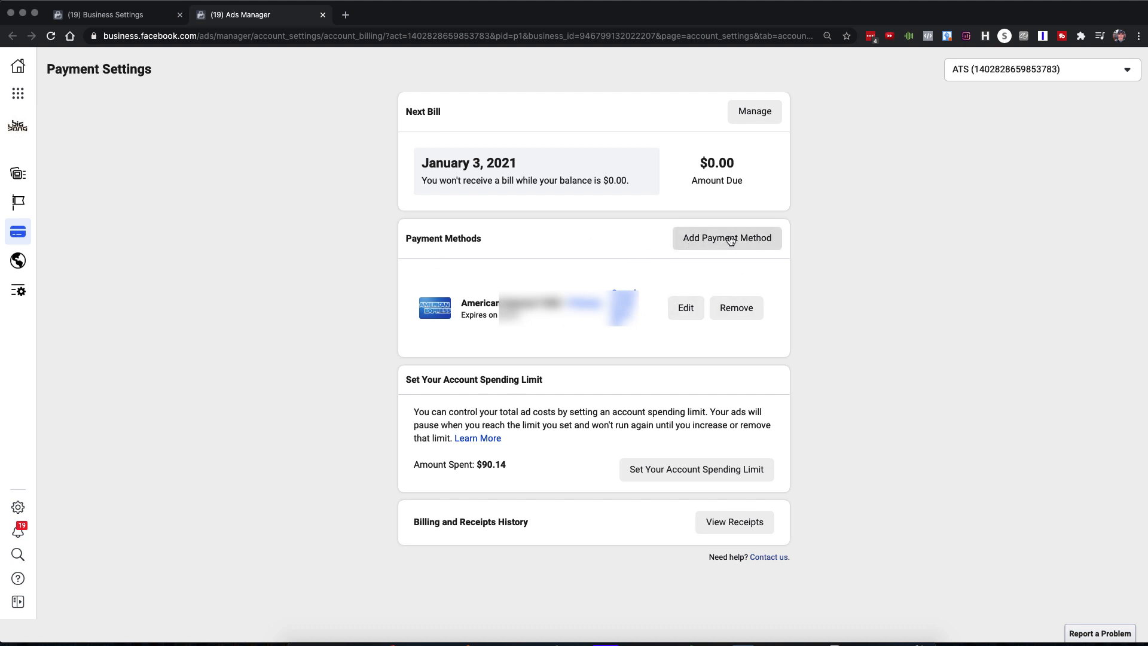
# Add a payment method, choosing Business Manager Payment Method and continuing to the card ending 1002.
pyautogui.click(725, 238)
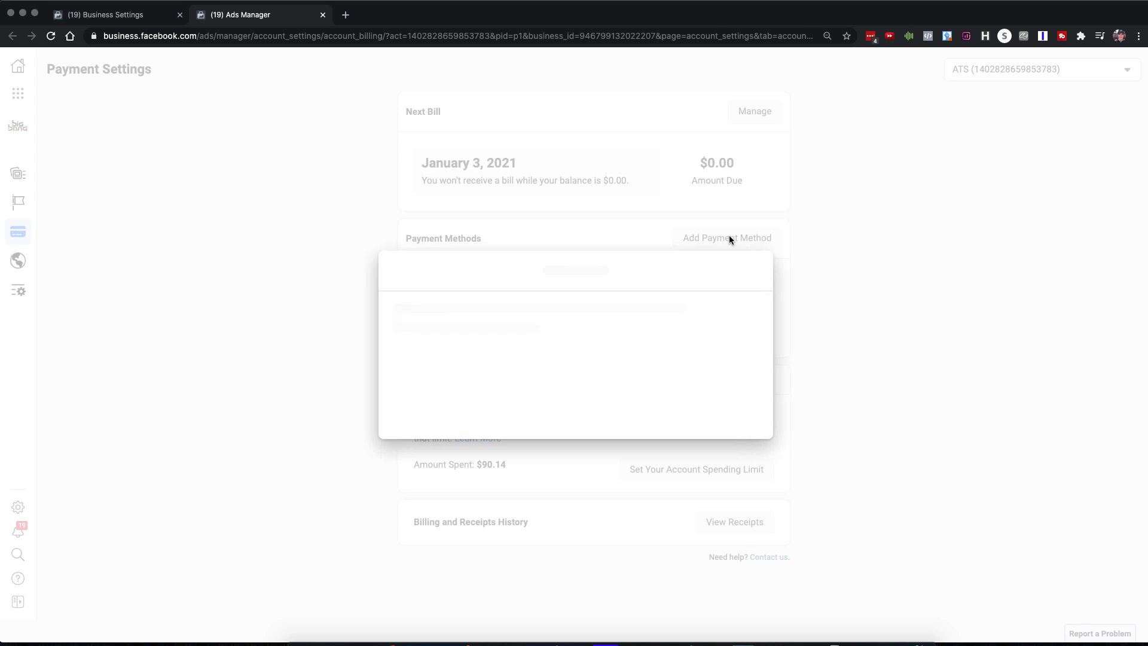
pyautogui.click(726, 236)
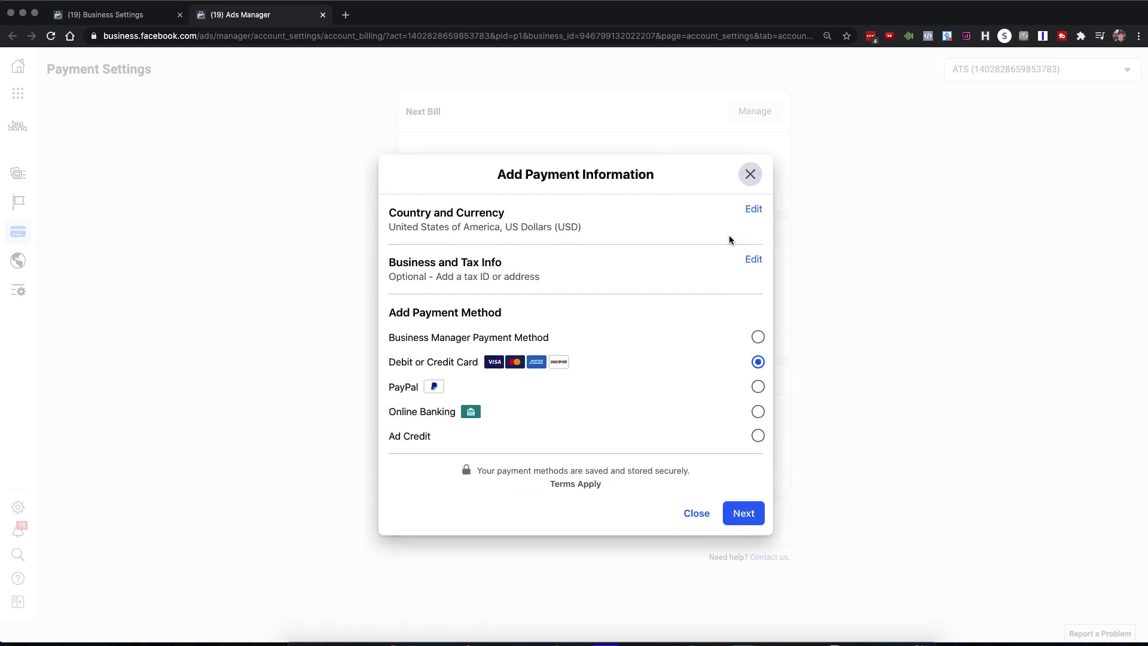
pyautogui.moveTo(634, 297)
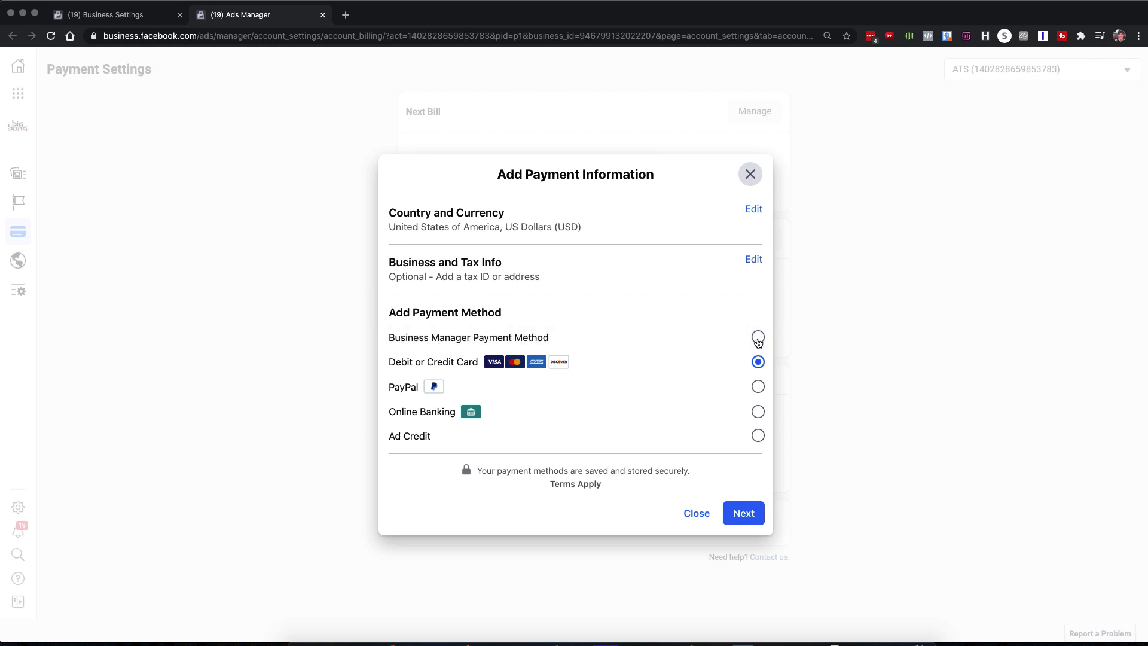
pyautogui.click(758, 337)
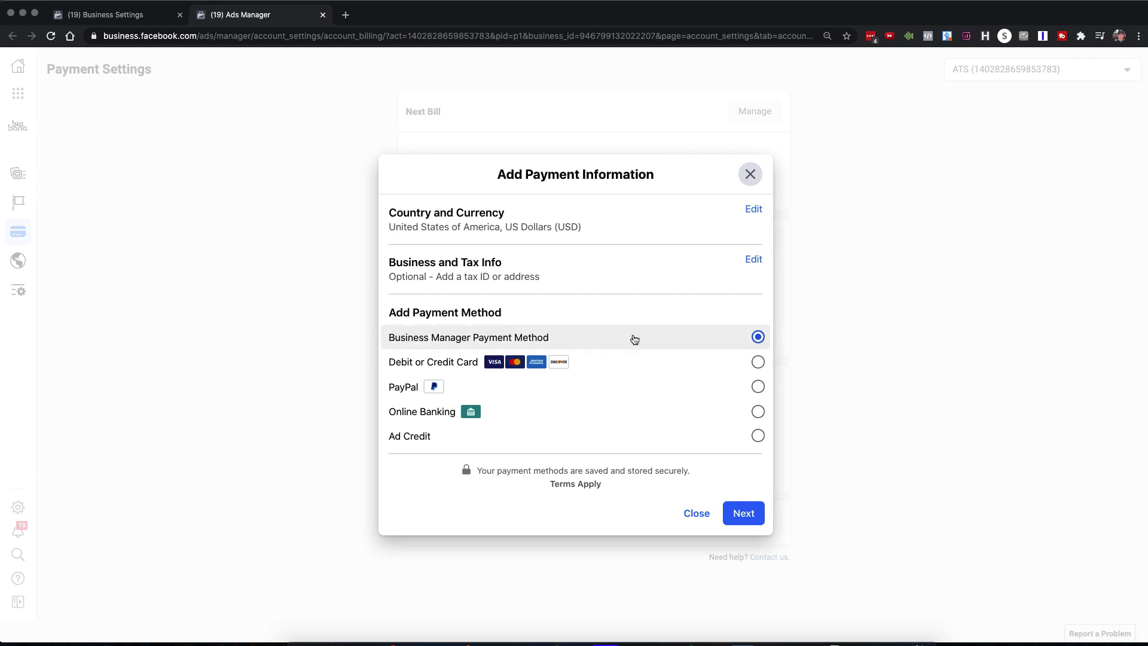
pyautogui.click(743, 513)
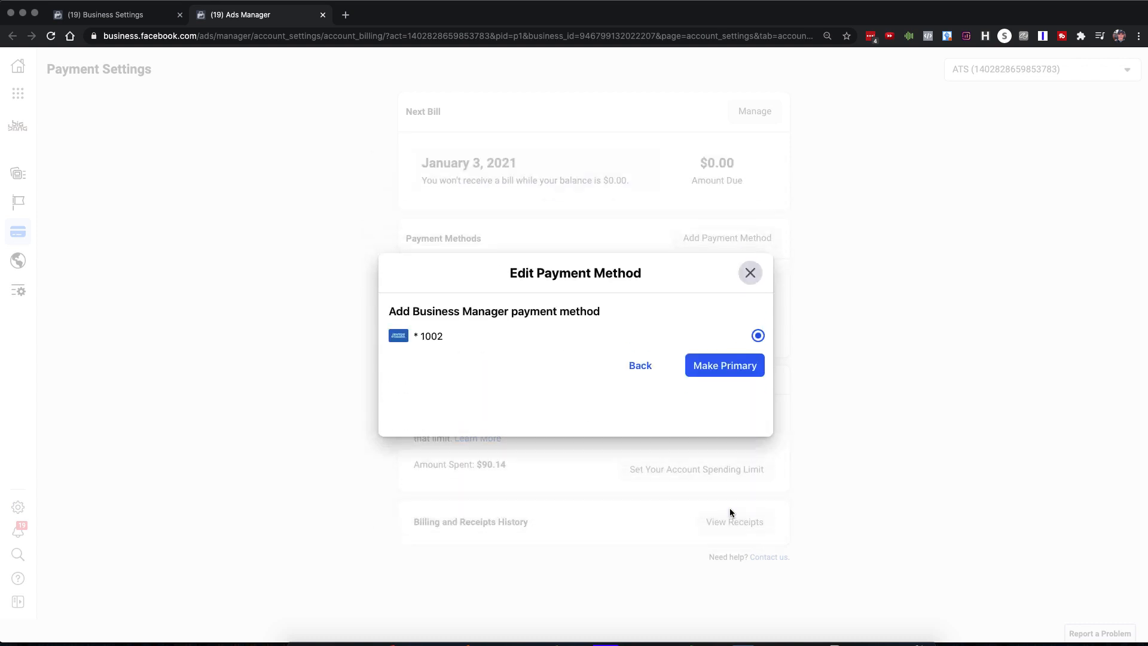